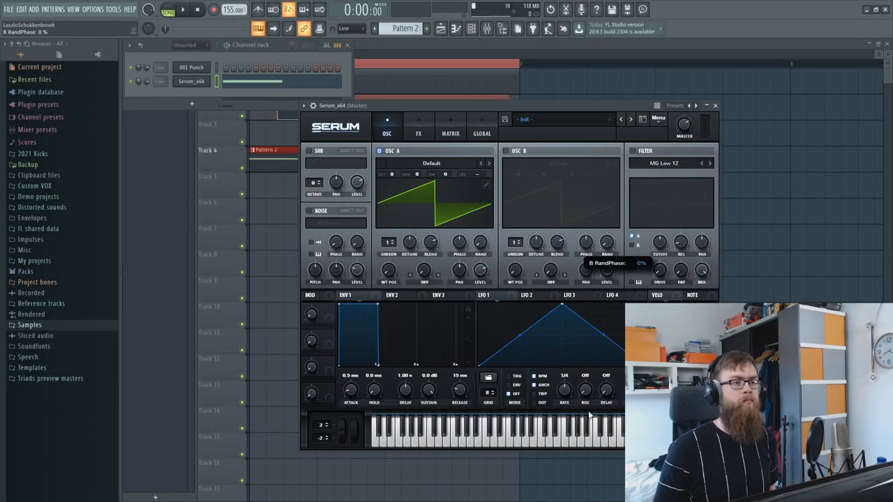
# - Enable Serum's OSC B and load the Digital > Dull_toy wavetable into it
pyautogui.click(504, 150)
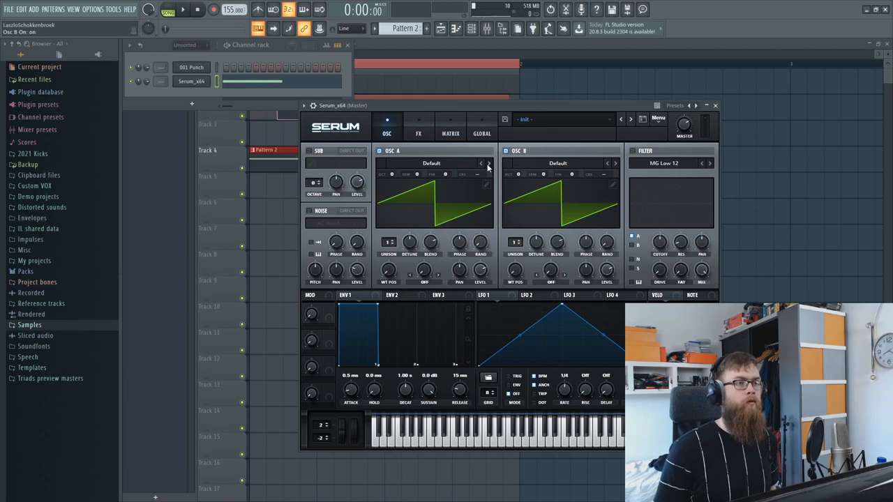
pyautogui.click(488, 161)
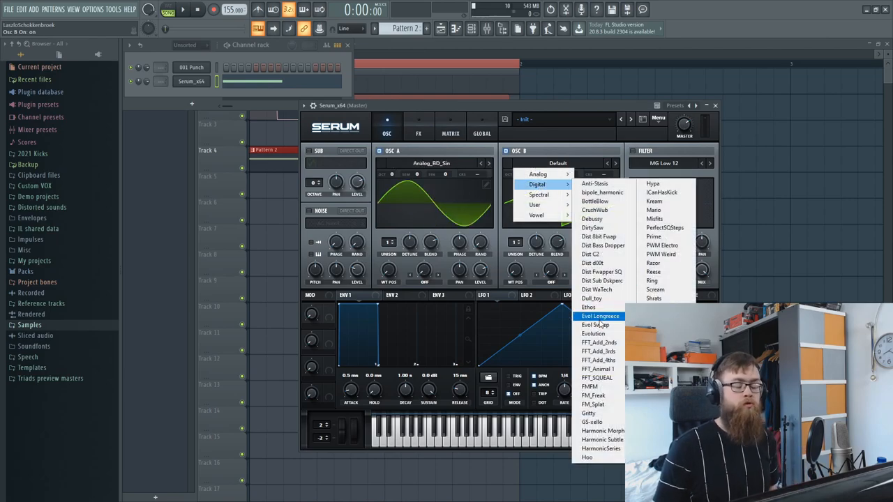
pyautogui.click(592, 299)
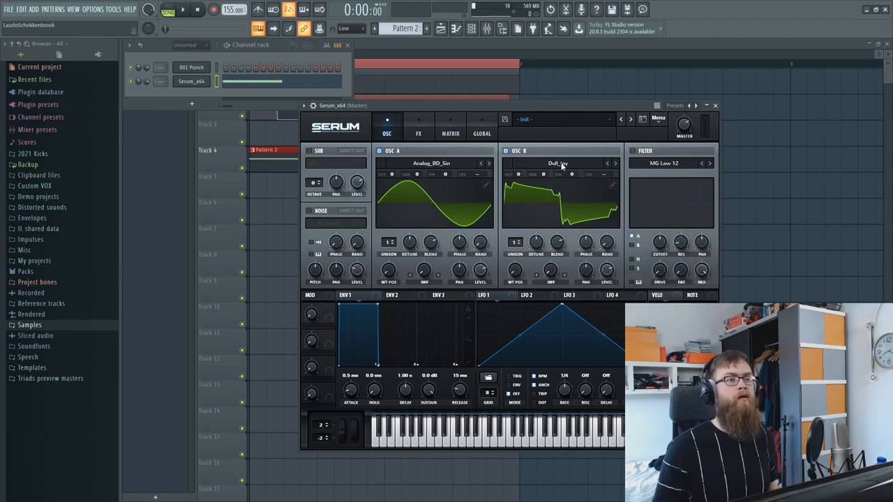
pyautogui.click(558, 162)
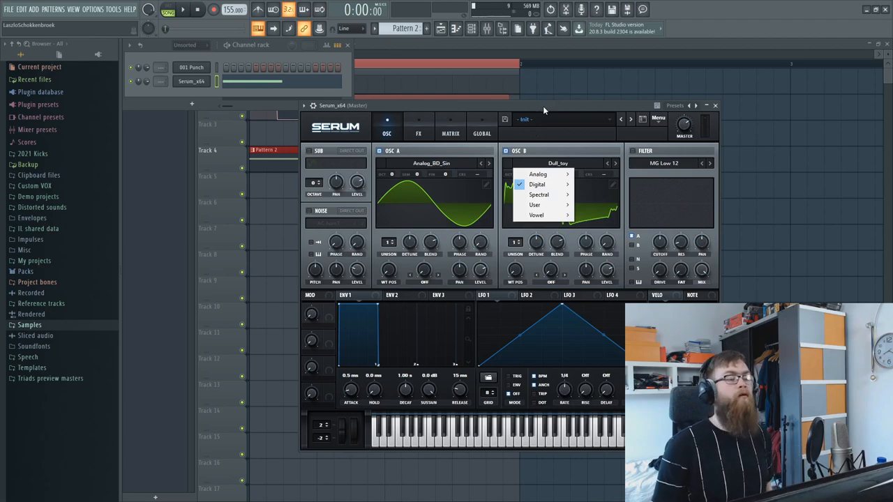
pyautogui.click(536, 184)
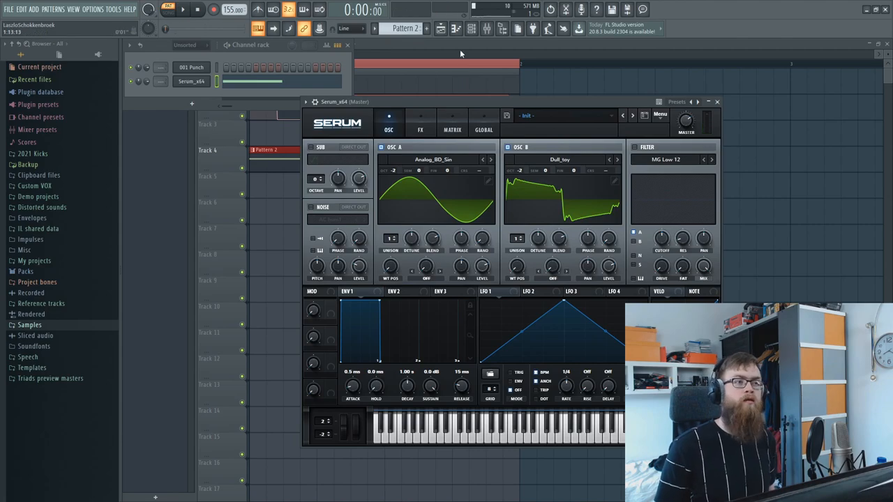
# - Create a Serum_x64 channel volume automation clip on playlist Track 5 via the channel rack
pyautogui.click(717, 100)
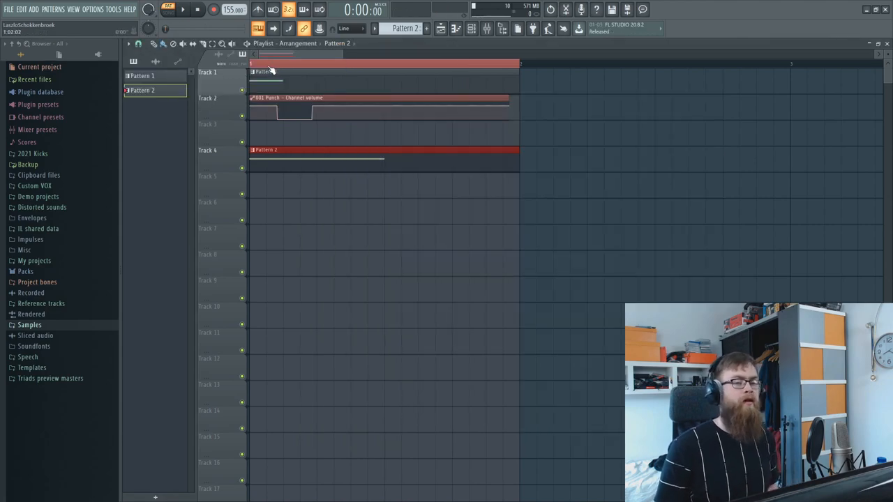
pyautogui.moveTo(271, 70)
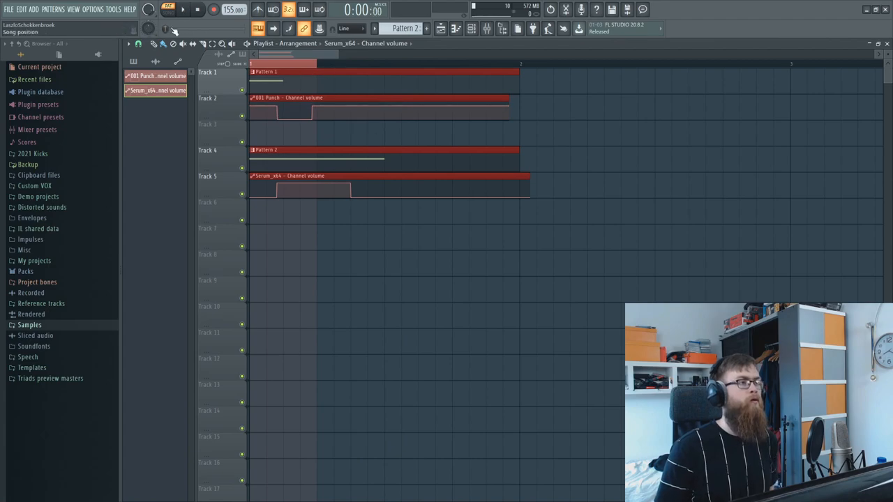
pyautogui.click(183, 9)
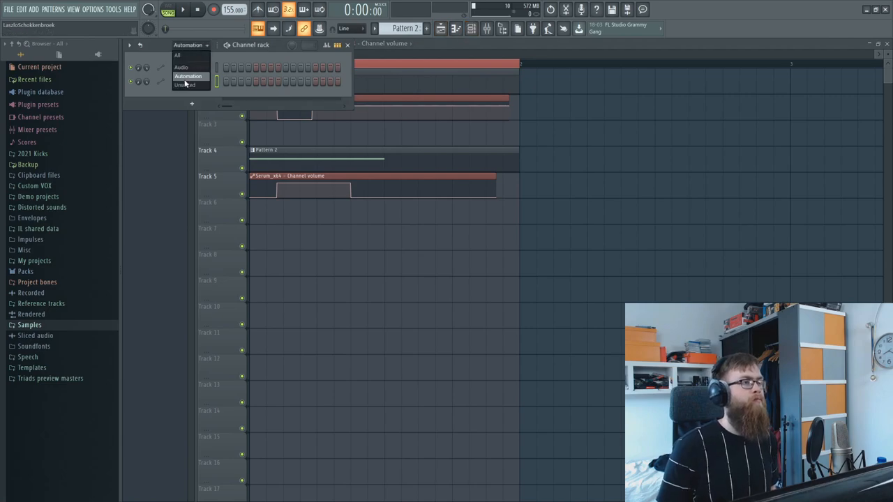
pyautogui.click(189, 81)
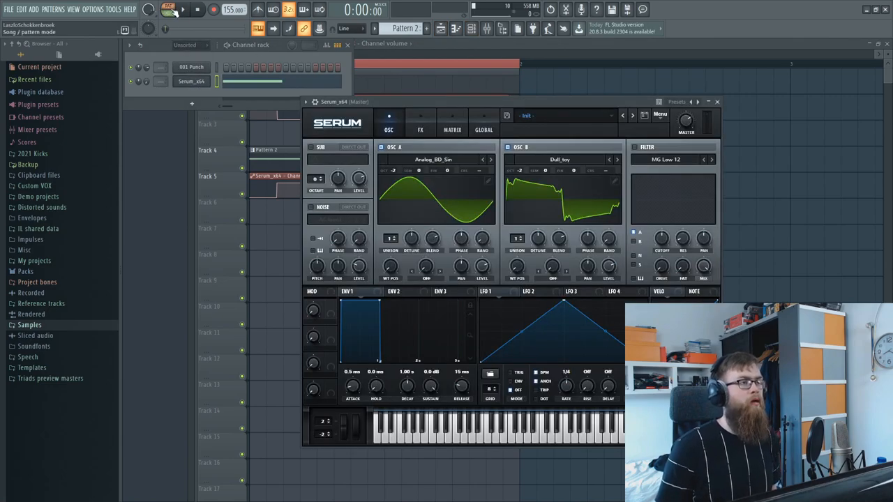
pyautogui.click(717, 100)
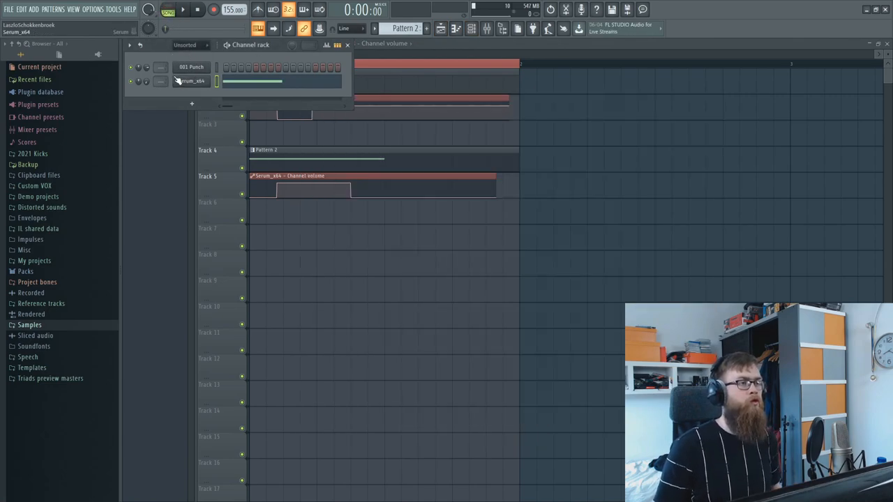
# - Route LFO 1 to OSC B's WT POS knob and reshape the LFO 1 curve from its default triangle
pyautogui.click(193, 81)
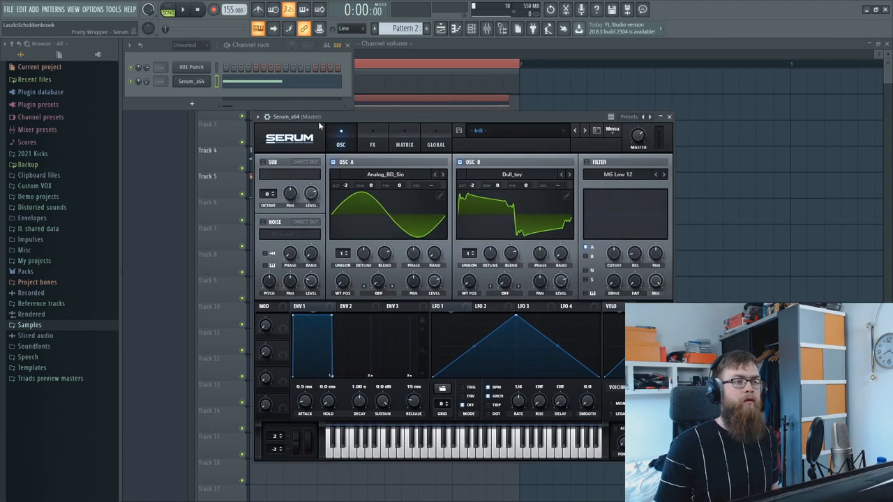
pyautogui.moveTo(443, 178)
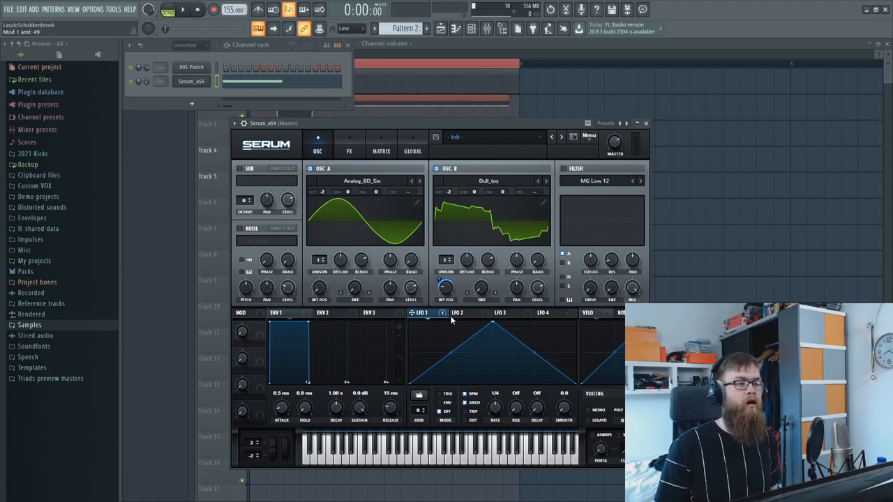
pyautogui.moveTo(441, 326)
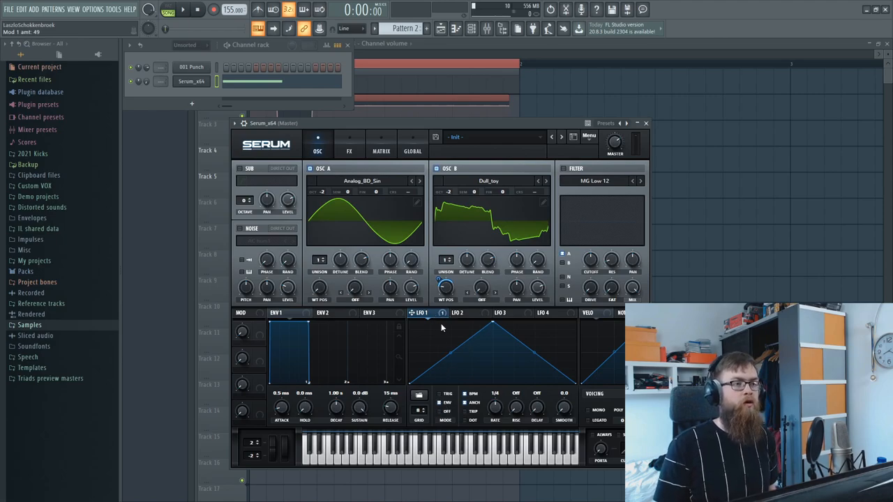
pyautogui.moveTo(443, 310)
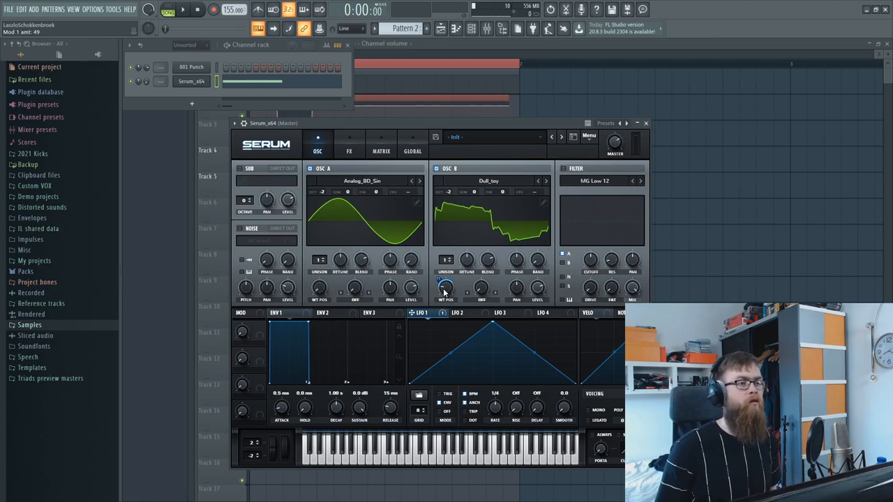
pyautogui.click(183, 9)
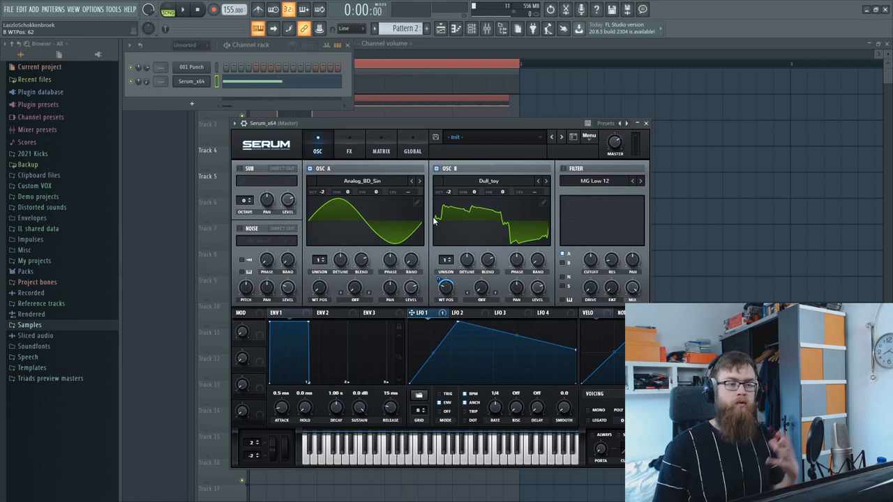
pyautogui.moveTo(529, 207)
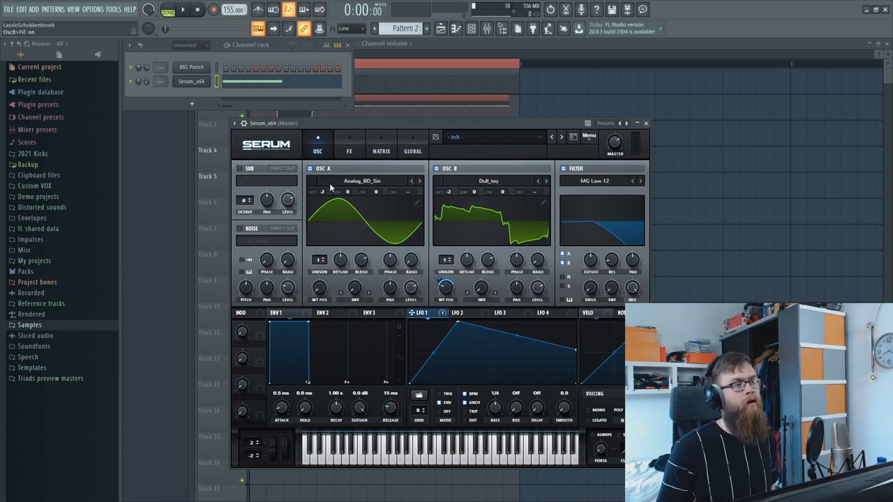
# - Enable a Tube distortion in Serum's FX rack and switch on the oscillator-page filter
pyautogui.click(348, 146)
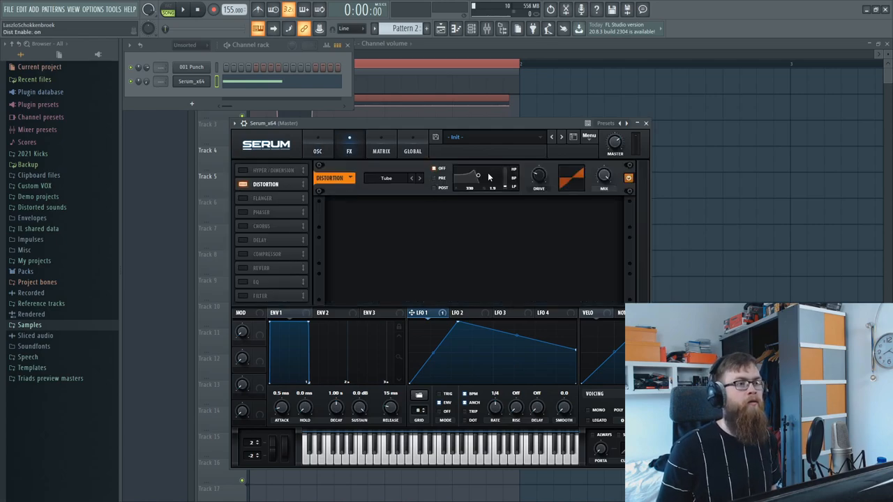
pyautogui.click(388, 178)
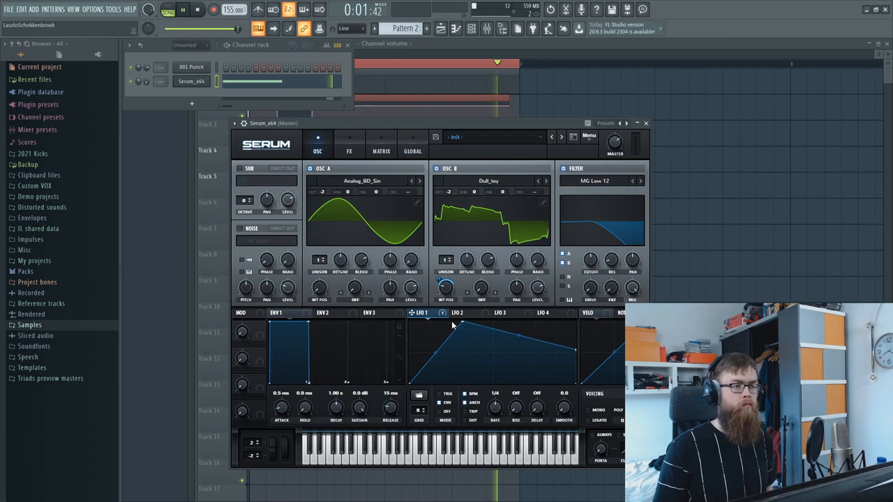
pyautogui.rightClick(445, 286)
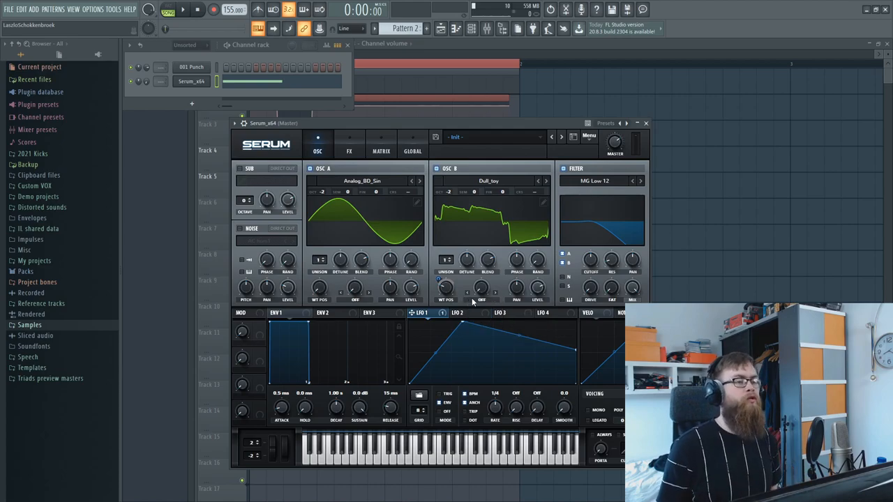
# - Turn Serum's filter cutoff down low and review the filter type list
pyautogui.click(183, 10)
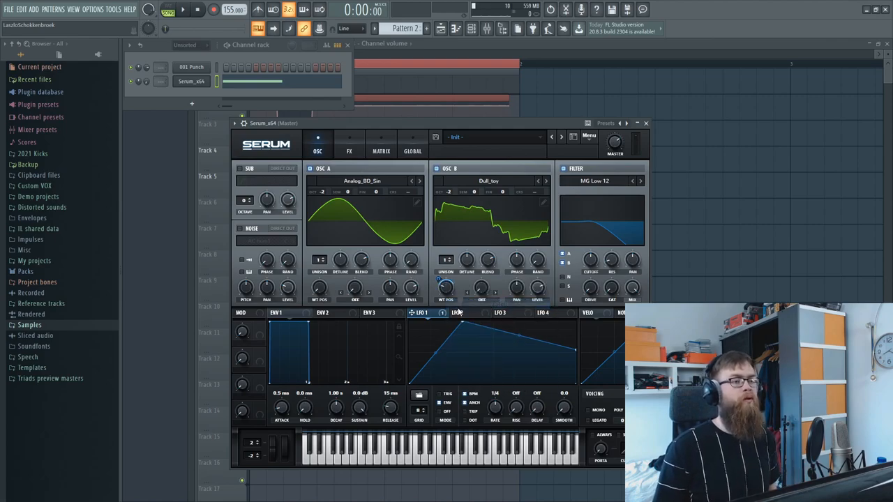
pyautogui.click(183, 8)
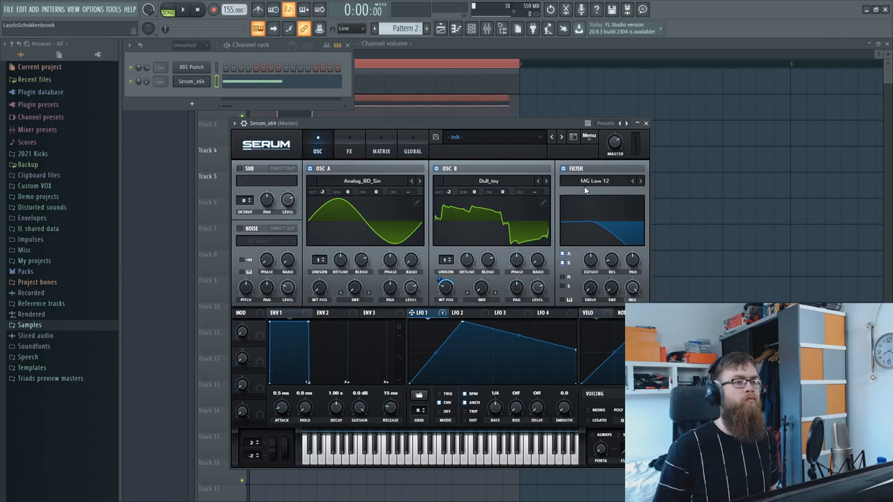
pyautogui.click(594, 182)
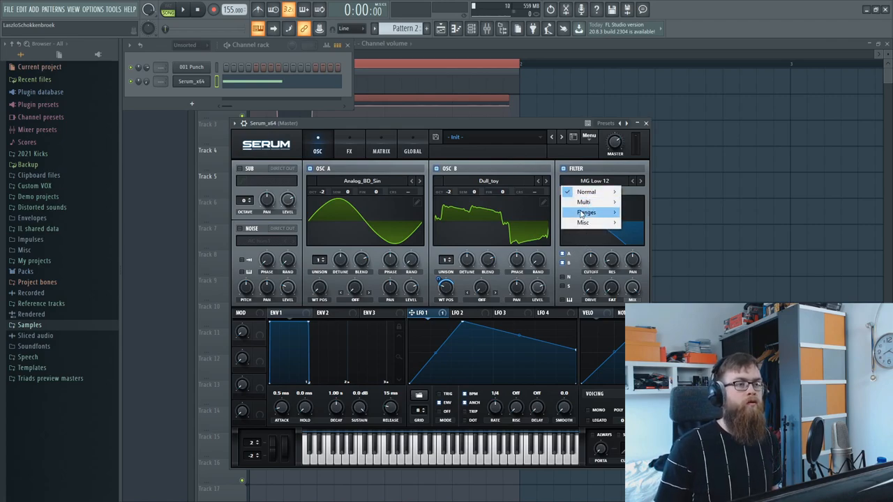
pyautogui.click(463, 313)
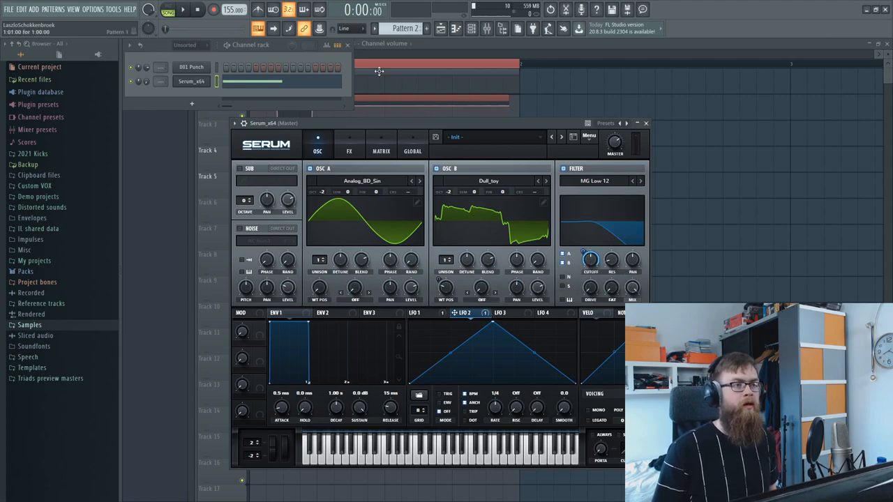
# - Check the modulation matrix routings and reshape the LFO curve driving the kick tail
pyautogui.click(381, 150)
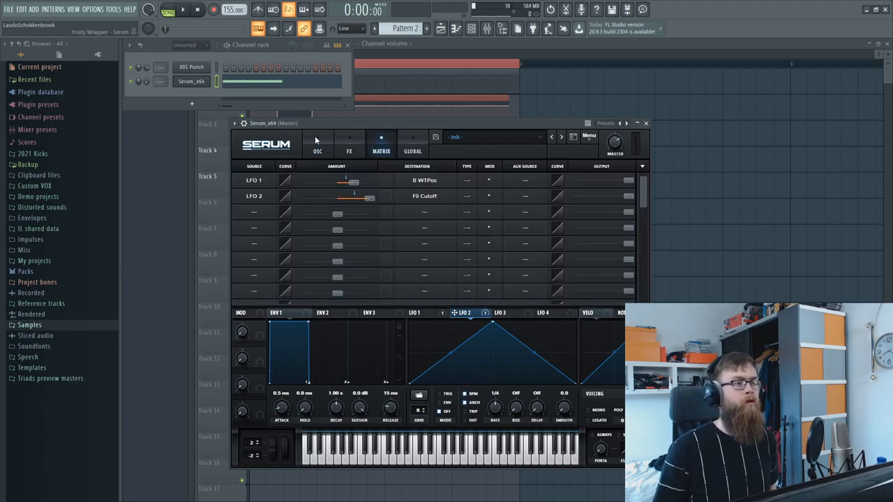
pyautogui.click(318, 142)
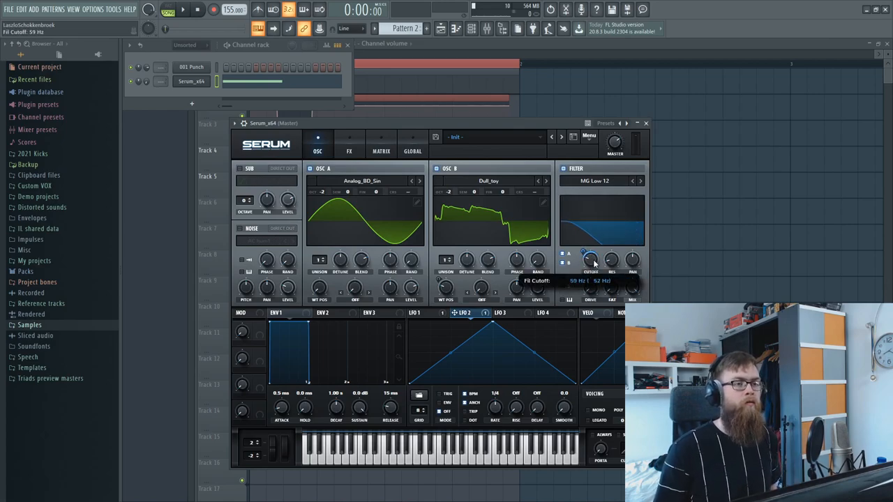
pyautogui.moveTo(488, 329)
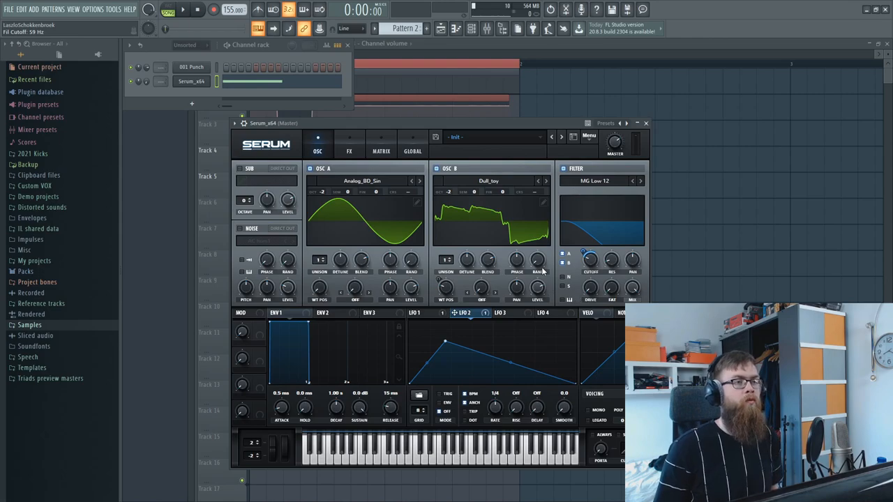
pyautogui.click(183, 9)
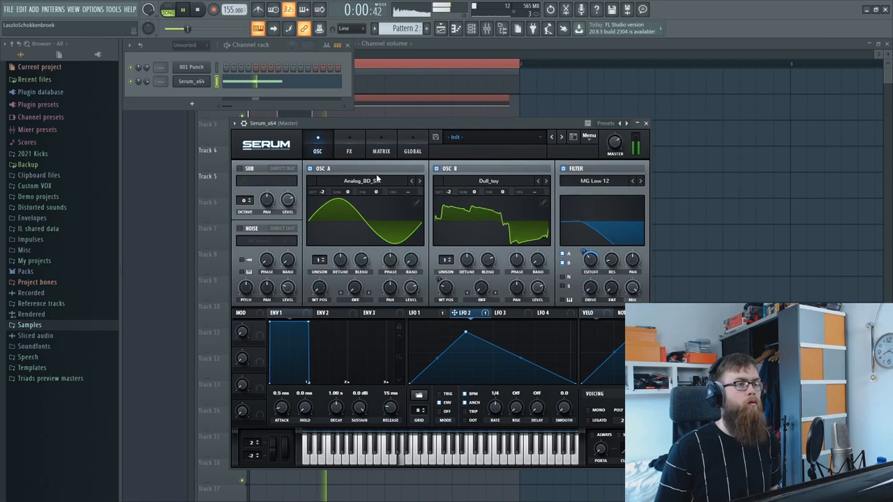
# - Sweep the FX filter frequency to around 500 Hz and set its type to a Multi 12 dB filter
pyautogui.click(349, 151)
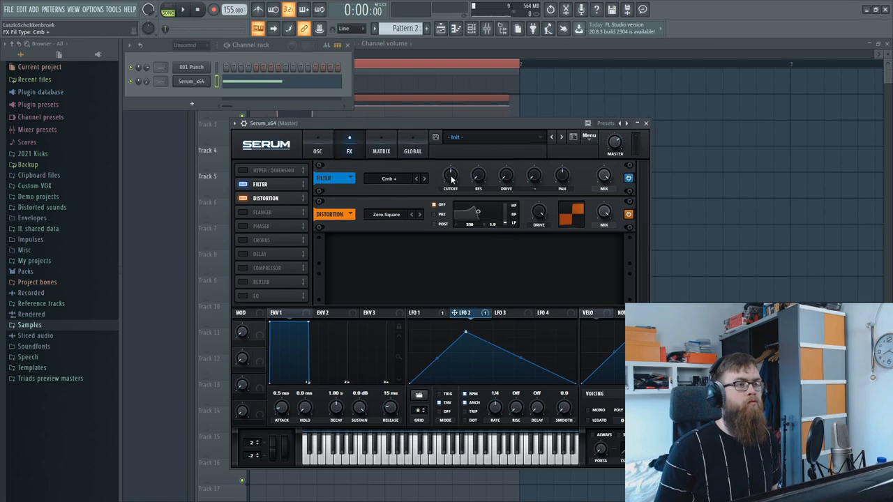
pyautogui.moveTo(439, 181)
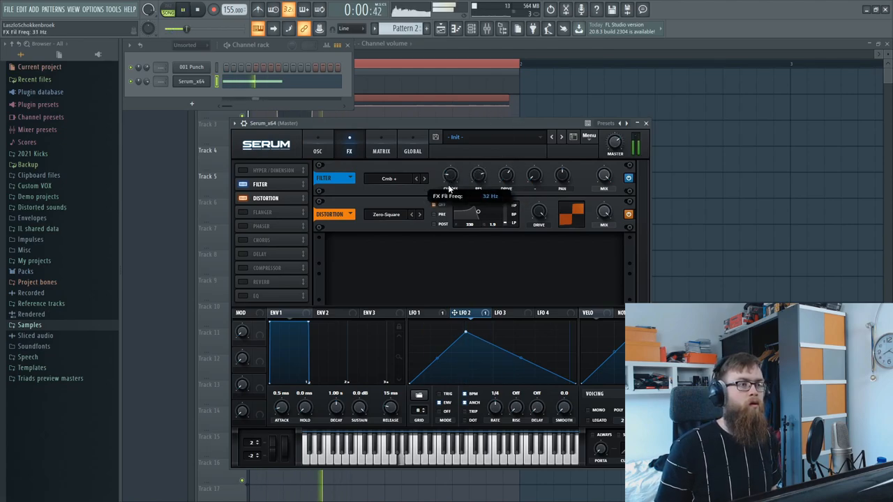
pyautogui.moveTo(450, 174); pyautogui.dragTo(449, 167)
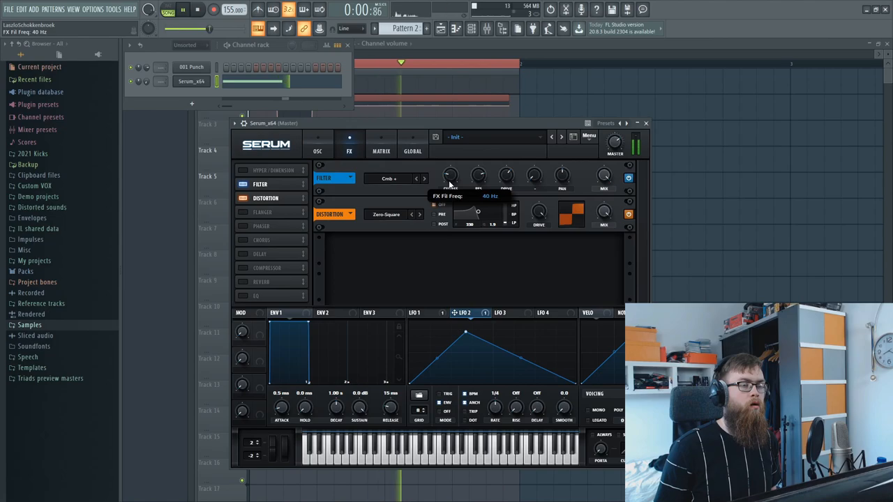
pyautogui.moveTo(449, 175); pyautogui.dragTo(452, 168)
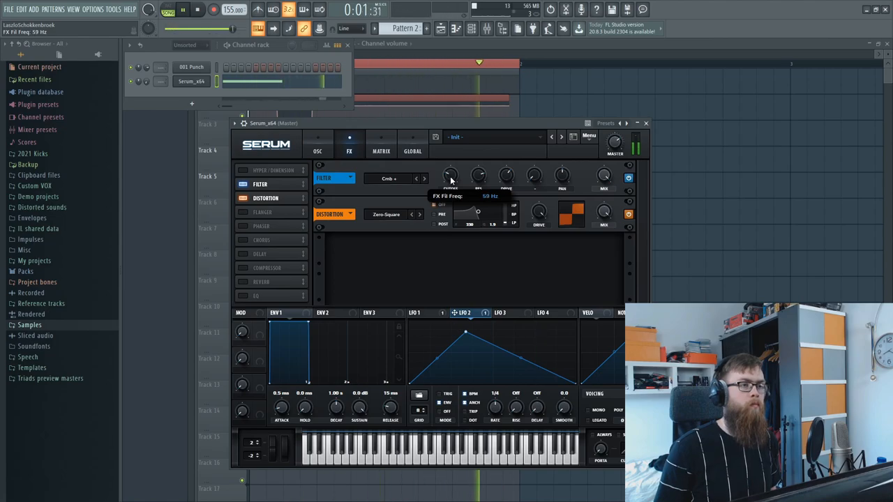
pyautogui.moveTo(449, 174); pyautogui.dragTo(450, 170)
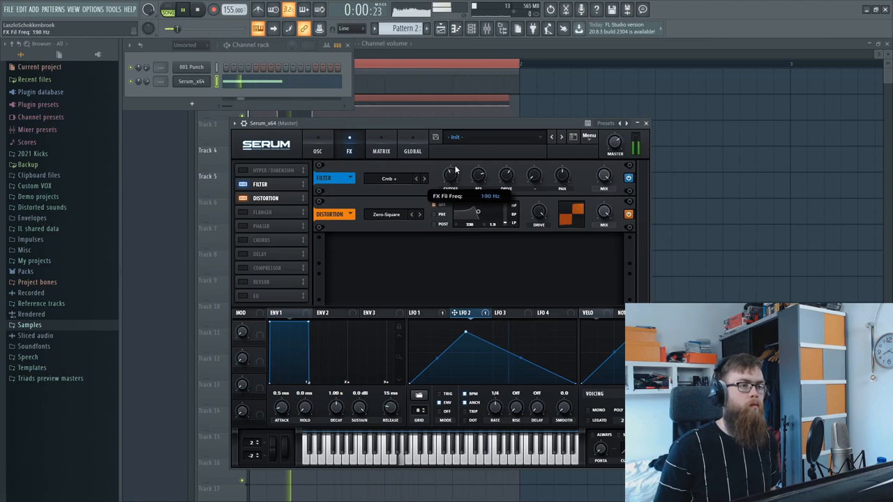
pyautogui.moveTo(452, 175); pyautogui.dragTo(452, 195)
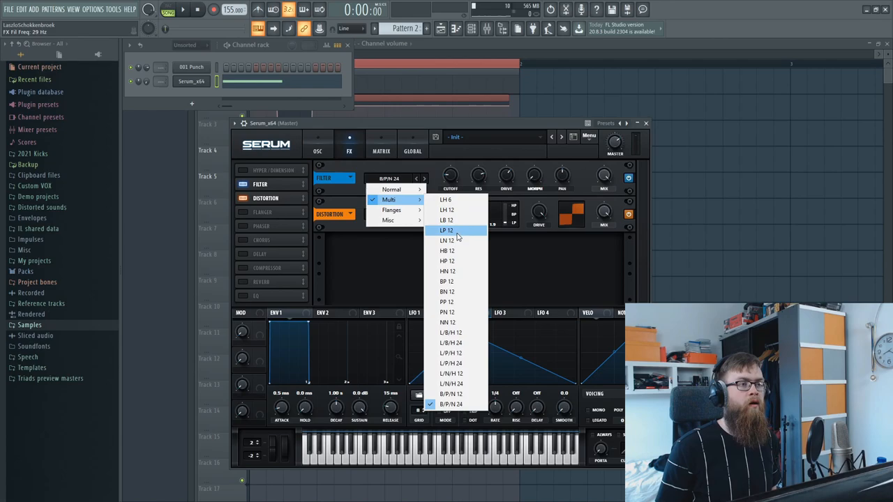
pyautogui.click(446, 240)
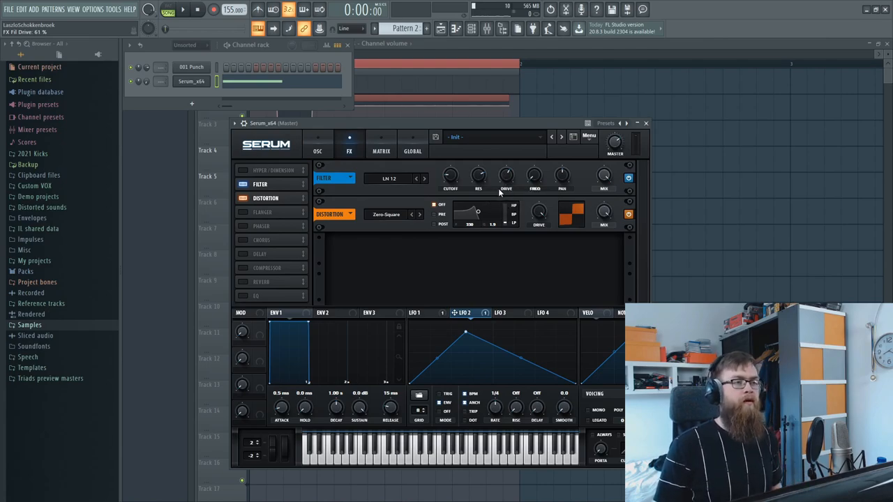
pyautogui.moveTo(449, 176)
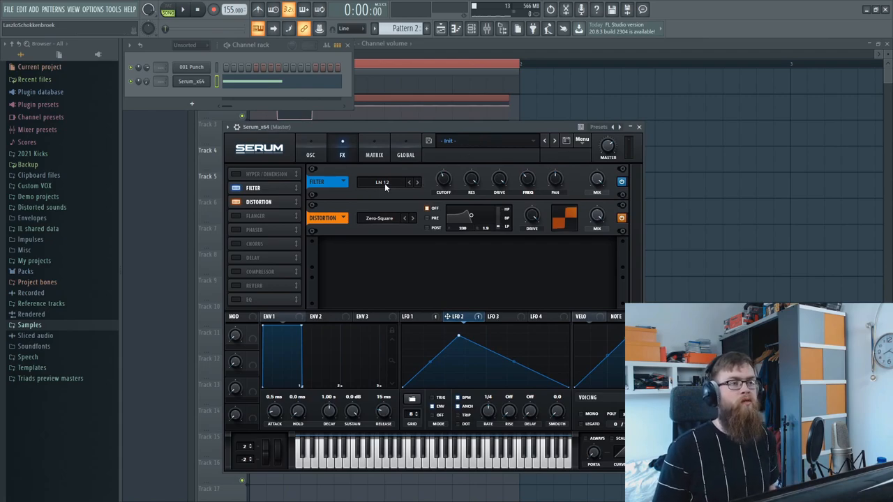
pyautogui.moveTo(410, 188)
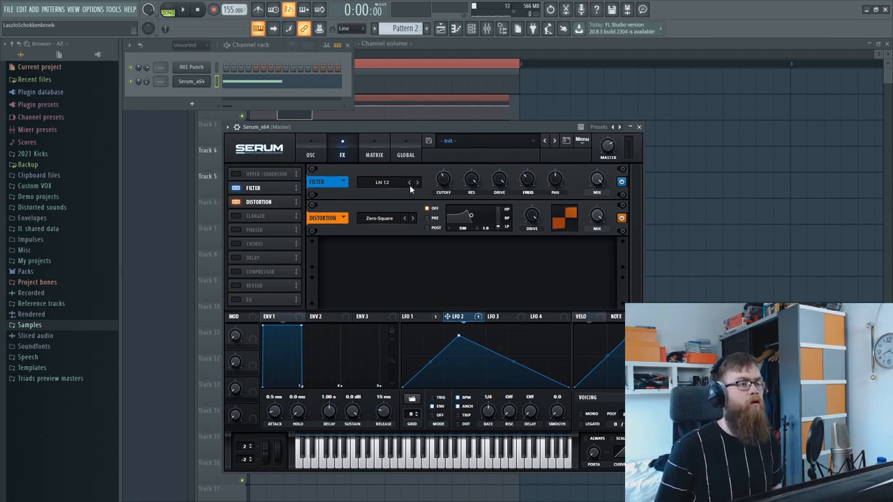
# - Assign LFO 2 to an FX filter knob and apply an option from LFO 2's routing menu
pyautogui.click(182, 8)
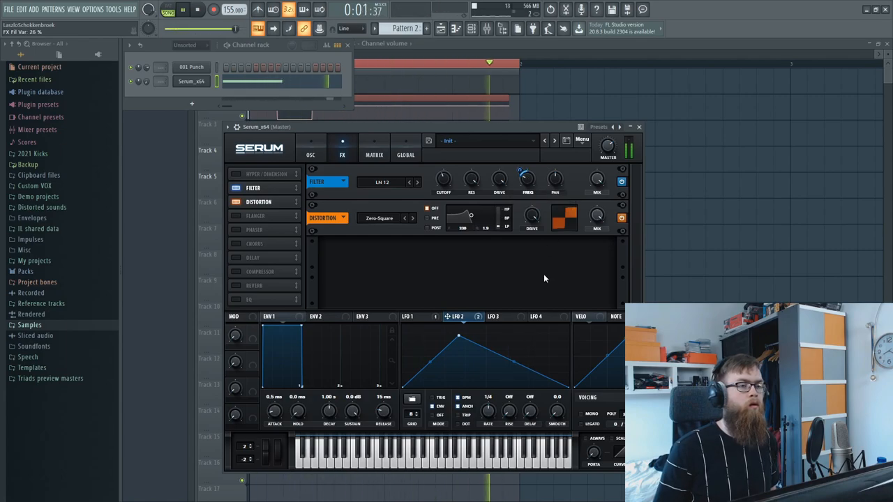
pyautogui.click(199, 8)
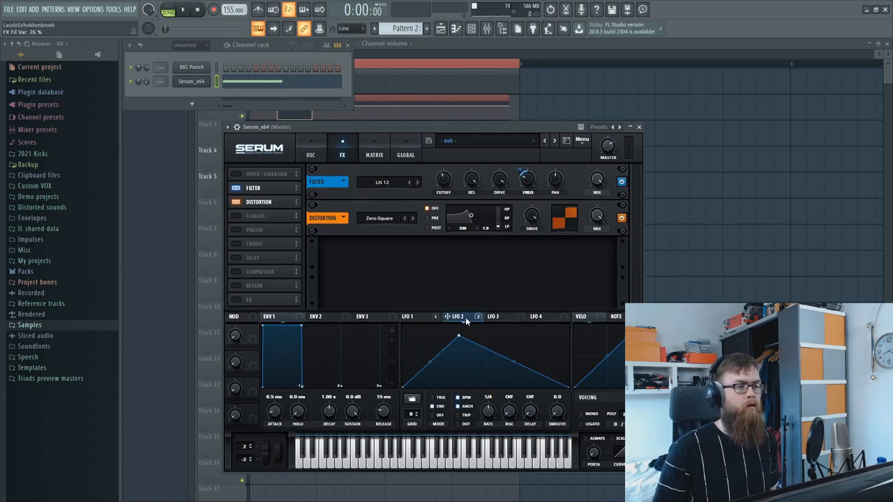
pyautogui.rightClick(458, 317)
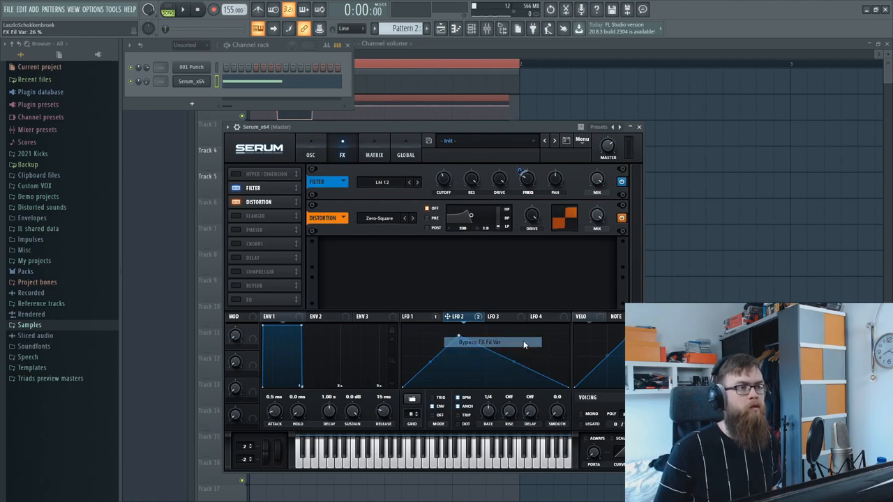
pyautogui.click(498, 315)
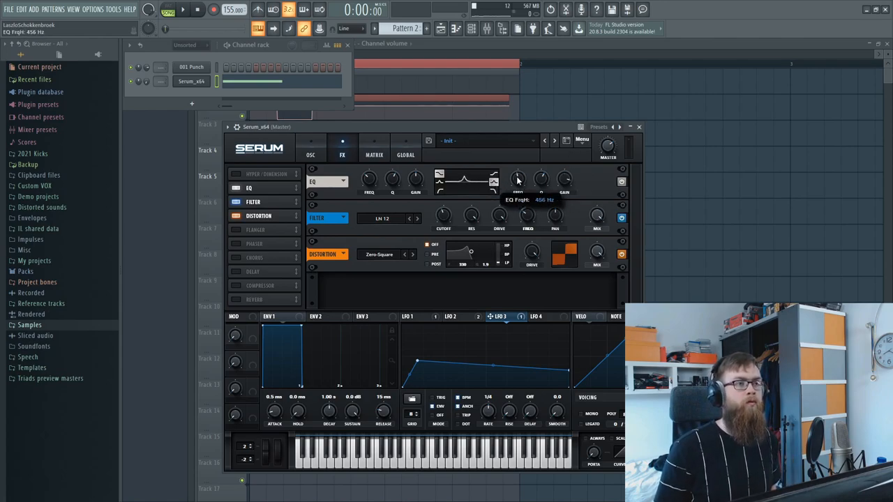
pyautogui.moveTo(564, 179)
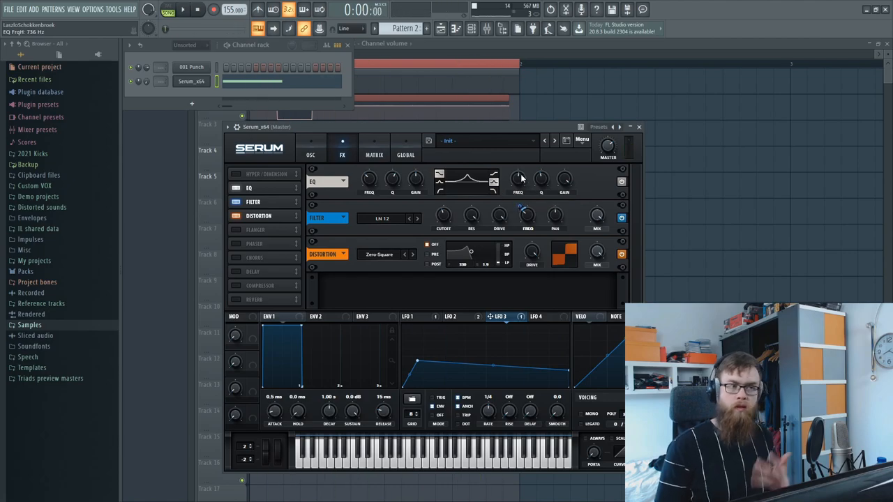
# - Enable the EQ in Serum's FX rack and tune its band frequencies and low-band gain
pyautogui.click(183, 8)
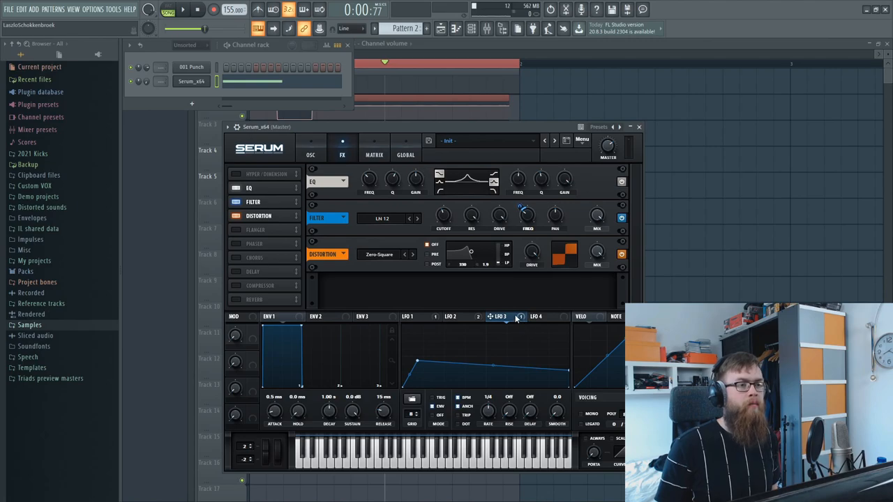
pyautogui.click(536, 316)
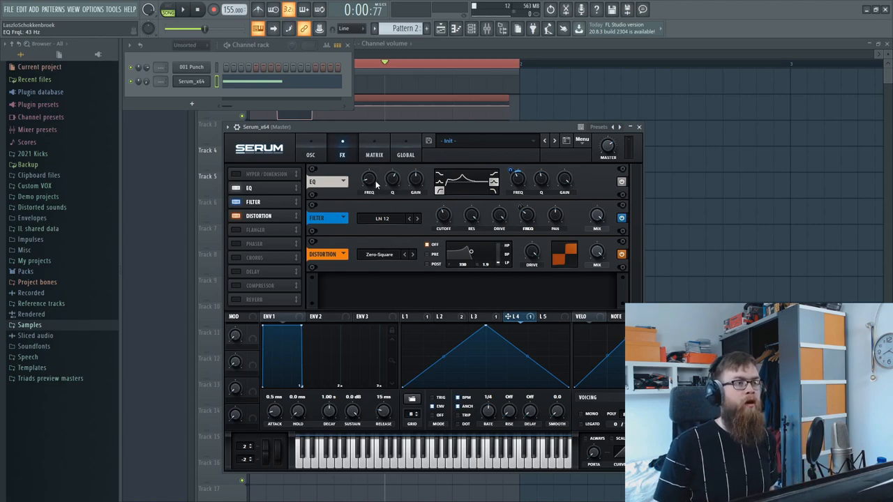
pyautogui.moveTo(393, 180)
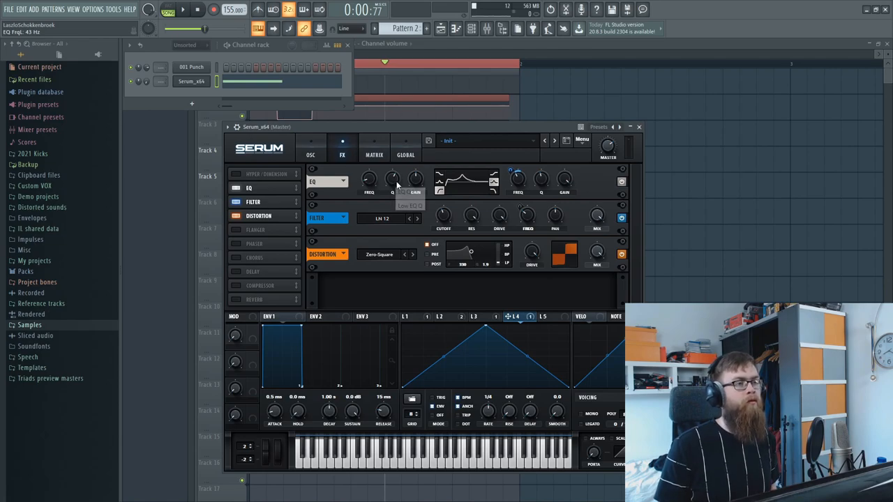
pyautogui.moveTo(393, 180); pyautogui.dragTo(398, 175)
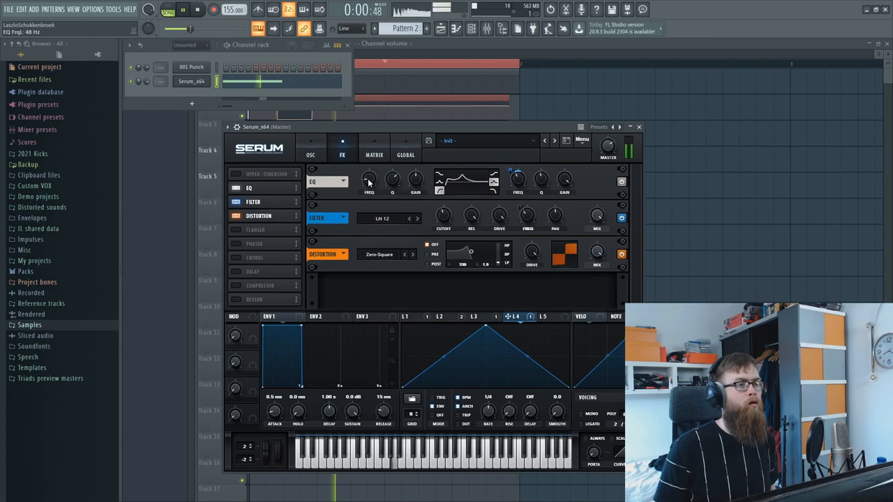
pyautogui.click(310, 146)
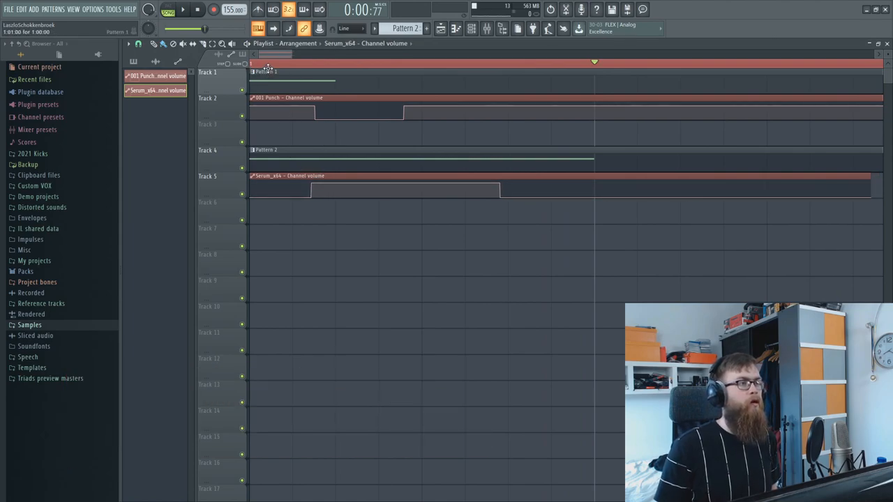
# - Select Pattern 1 in the playlist and line up the clips with the volume automation
pyautogui.click(142, 76)
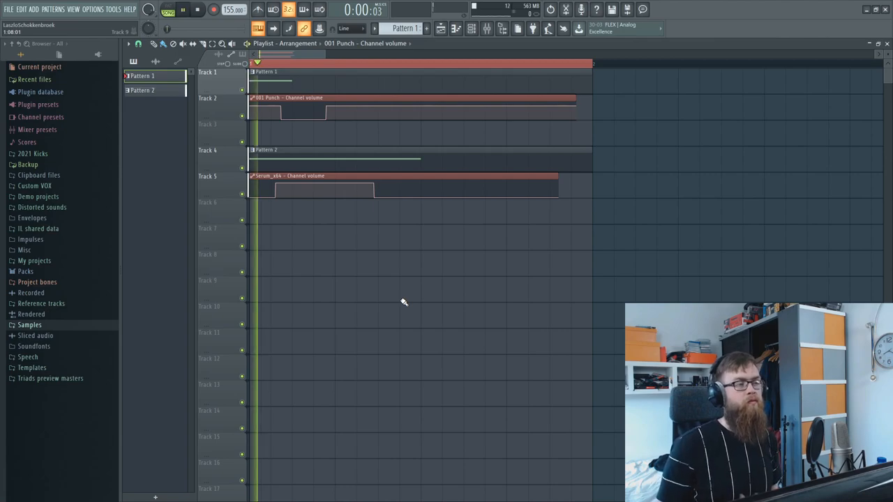
pyautogui.click(183, 8)
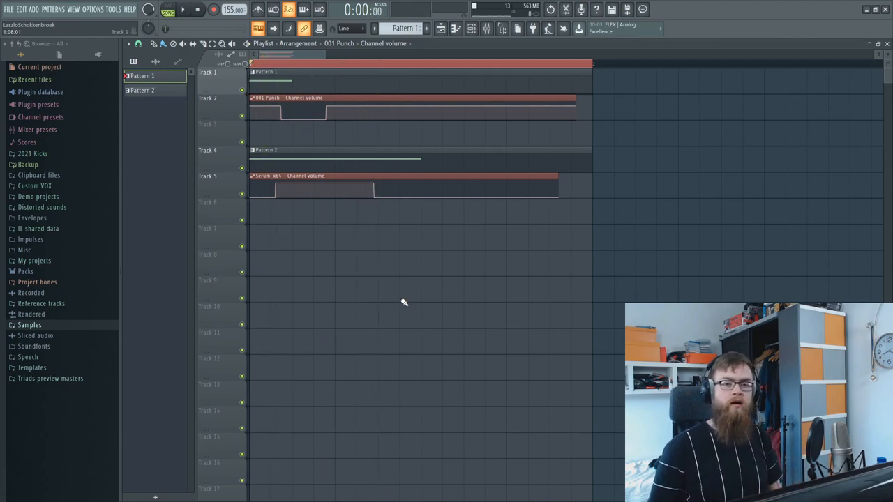